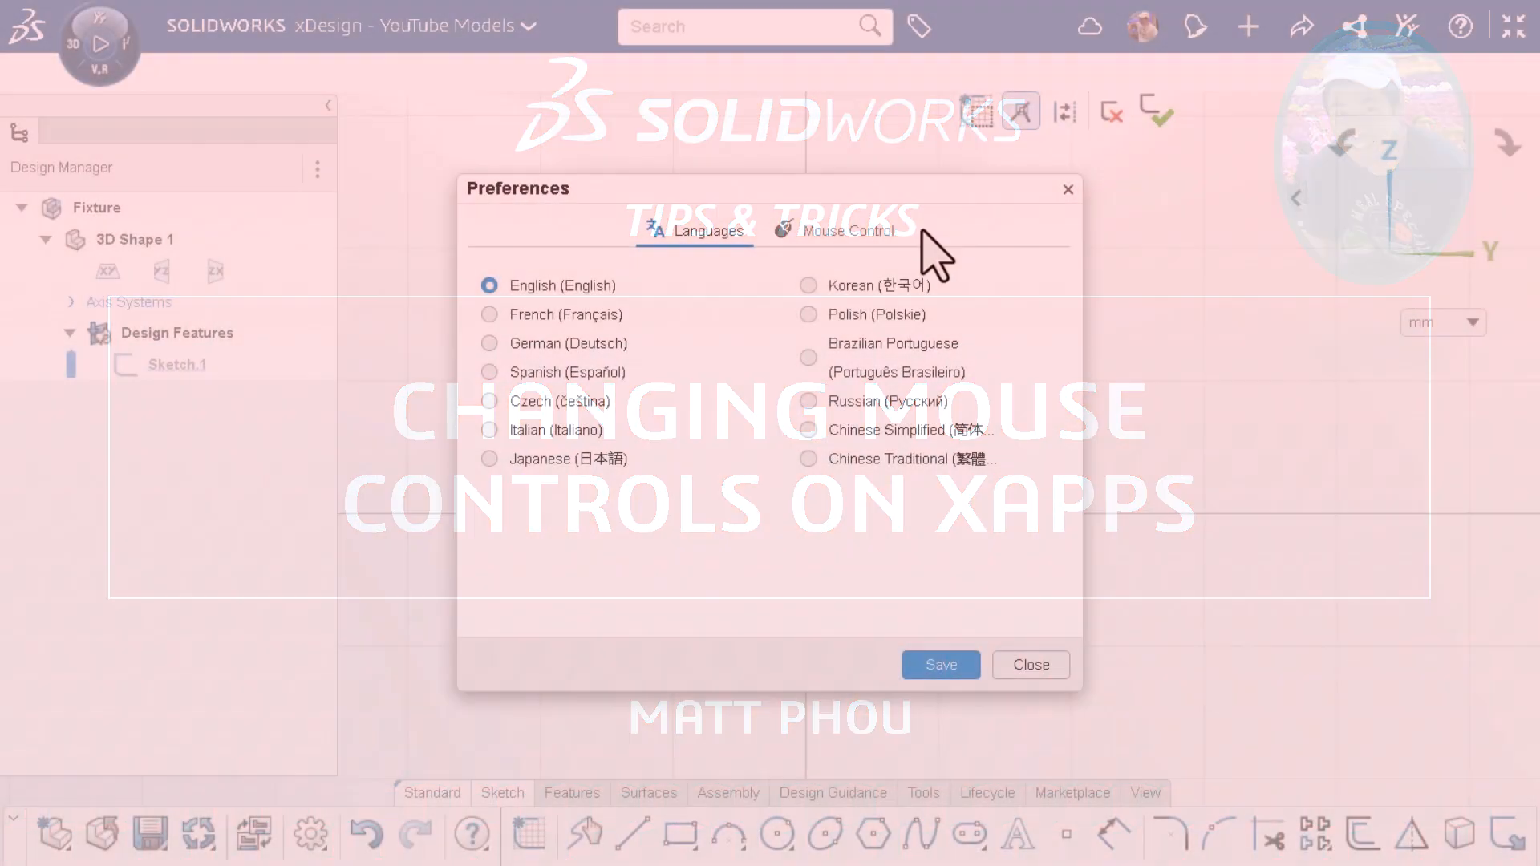
Step: Show the Mouse Control preferences where 3DEXPERIENCE is the current style
left_click(865, 229)
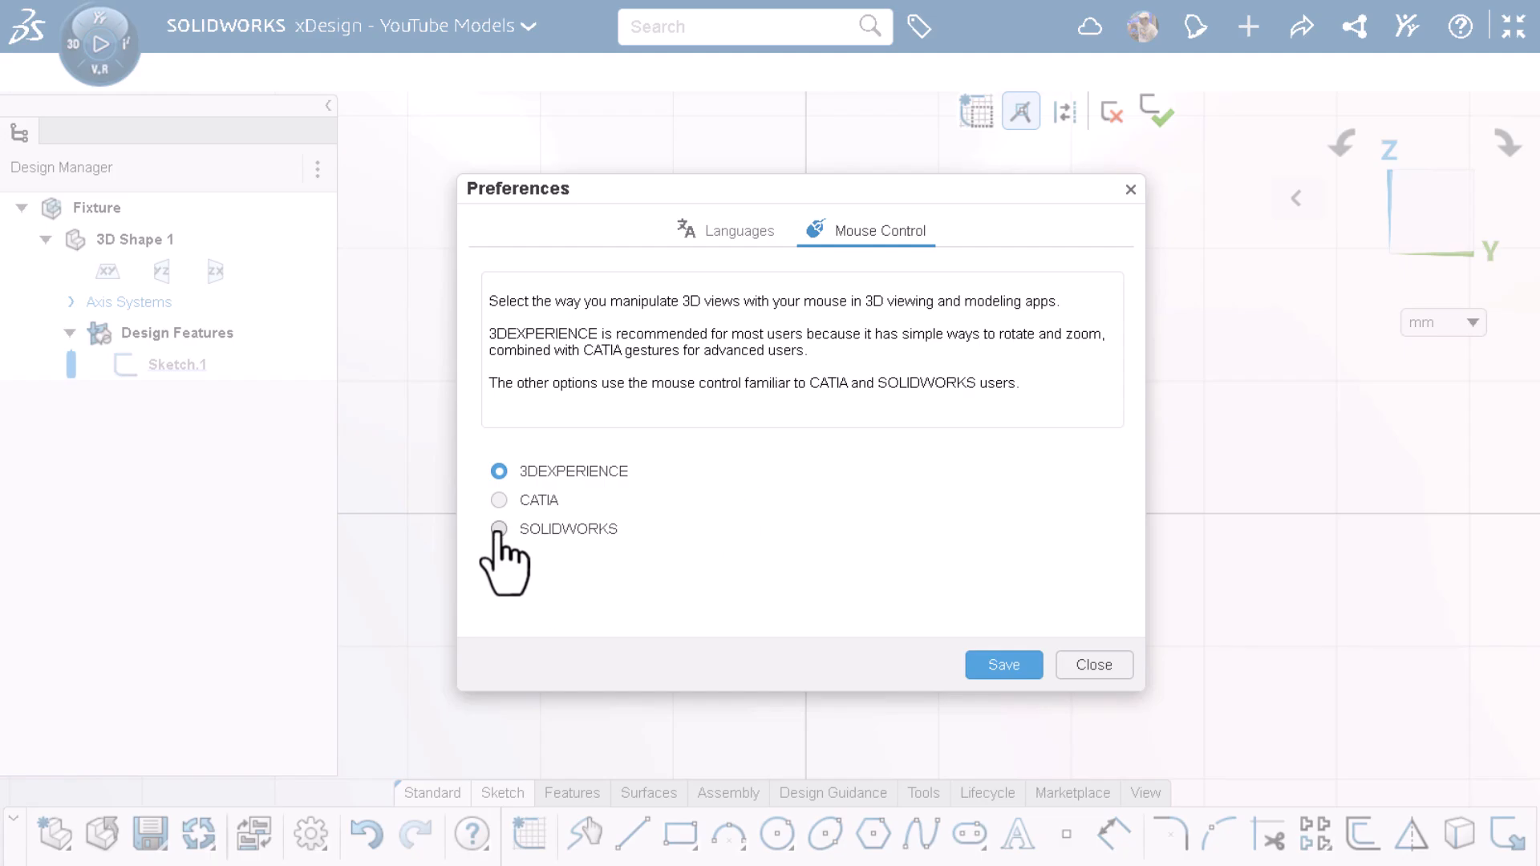
left_click(1093, 664)
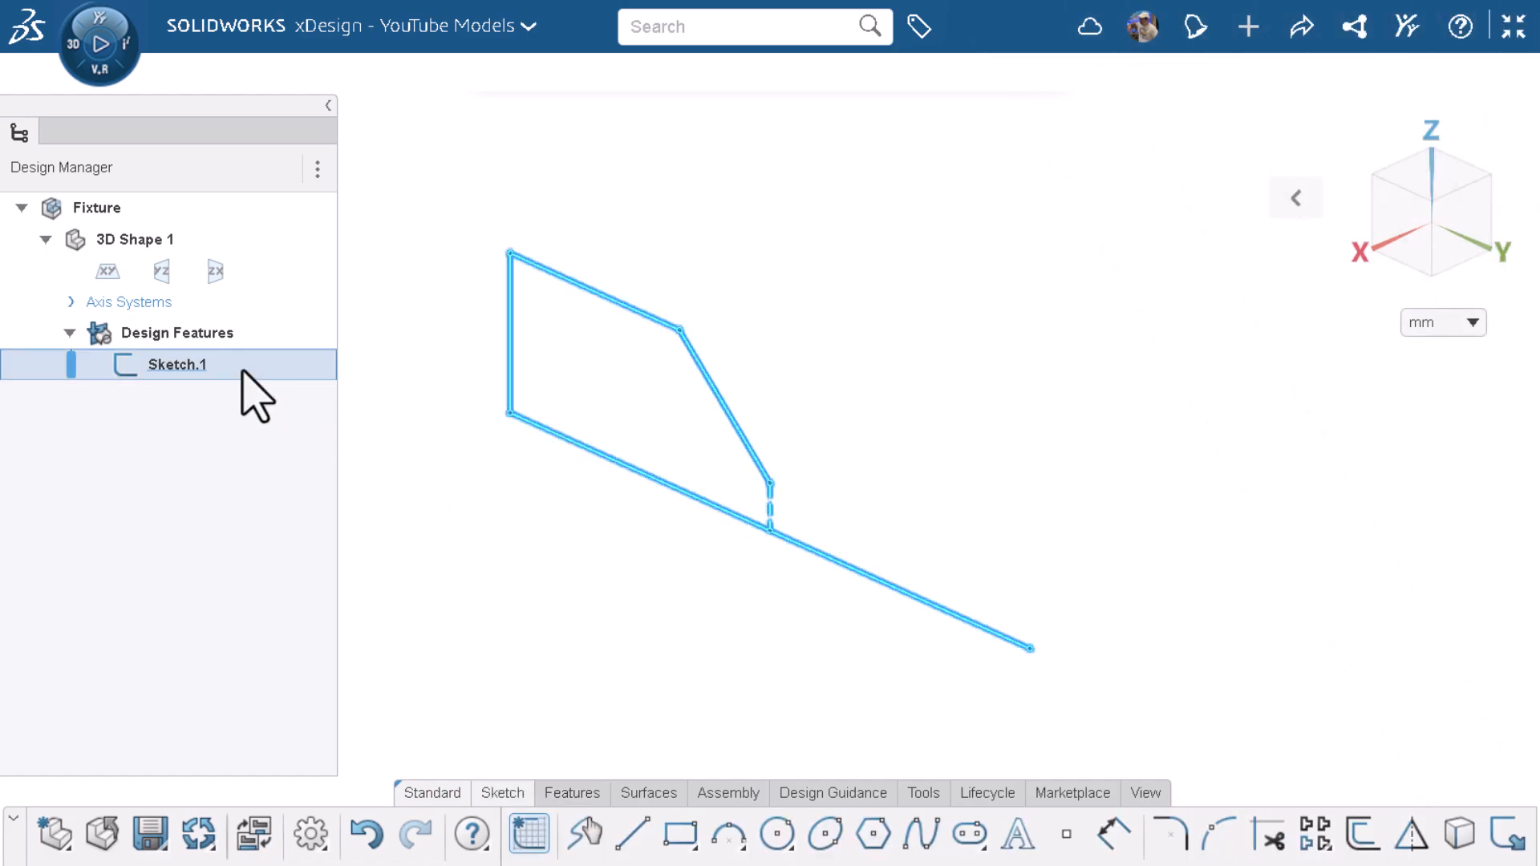
Step: Edit Sketch.1 and view its half V-notch profile with 10, 10 and 41 dimensions face-on
double_click(174, 365)
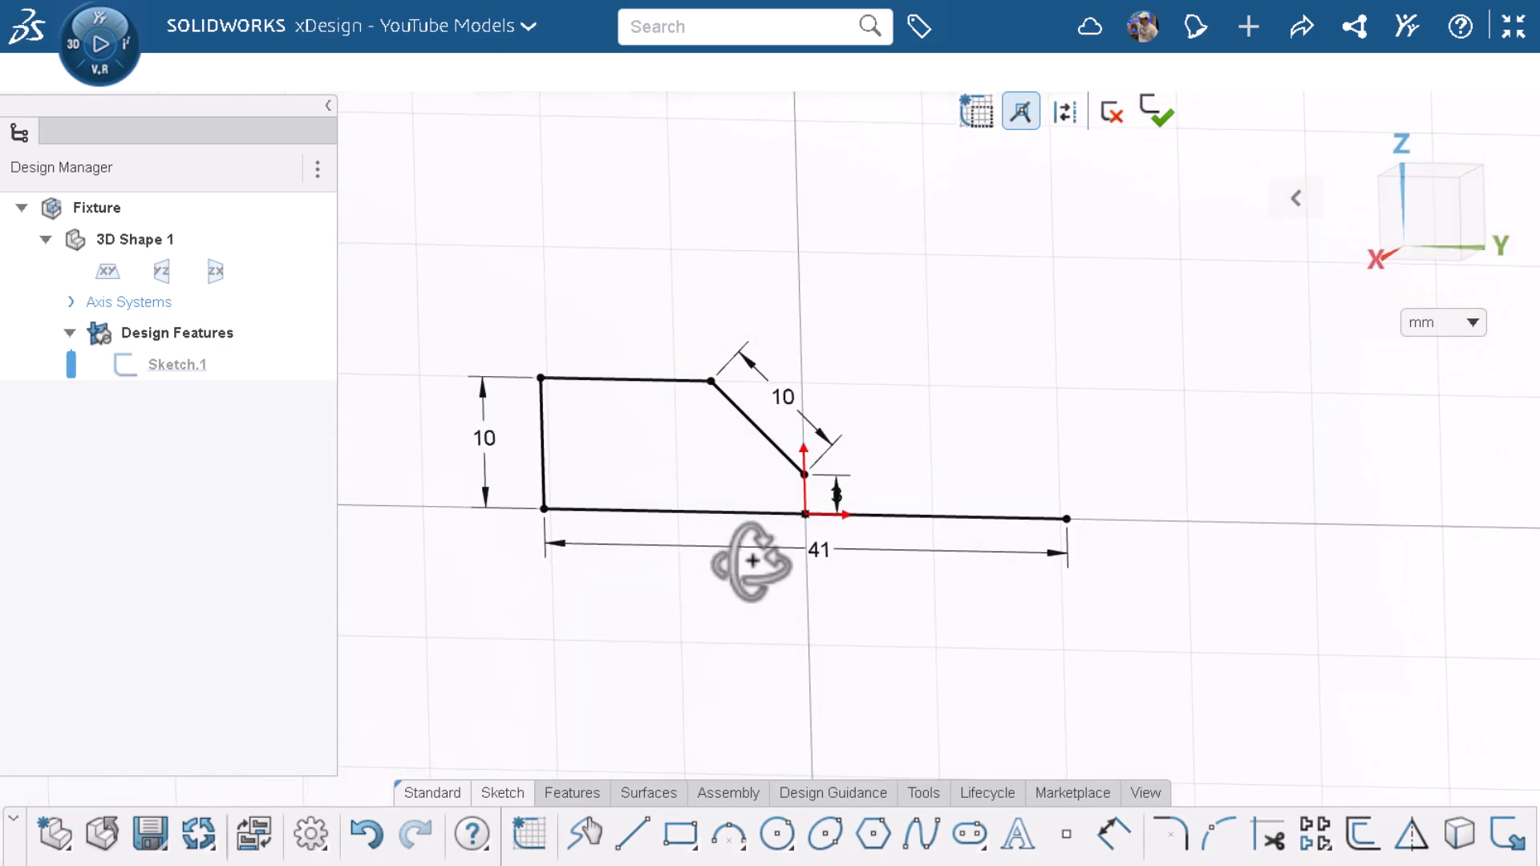
left_click(1432, 212)
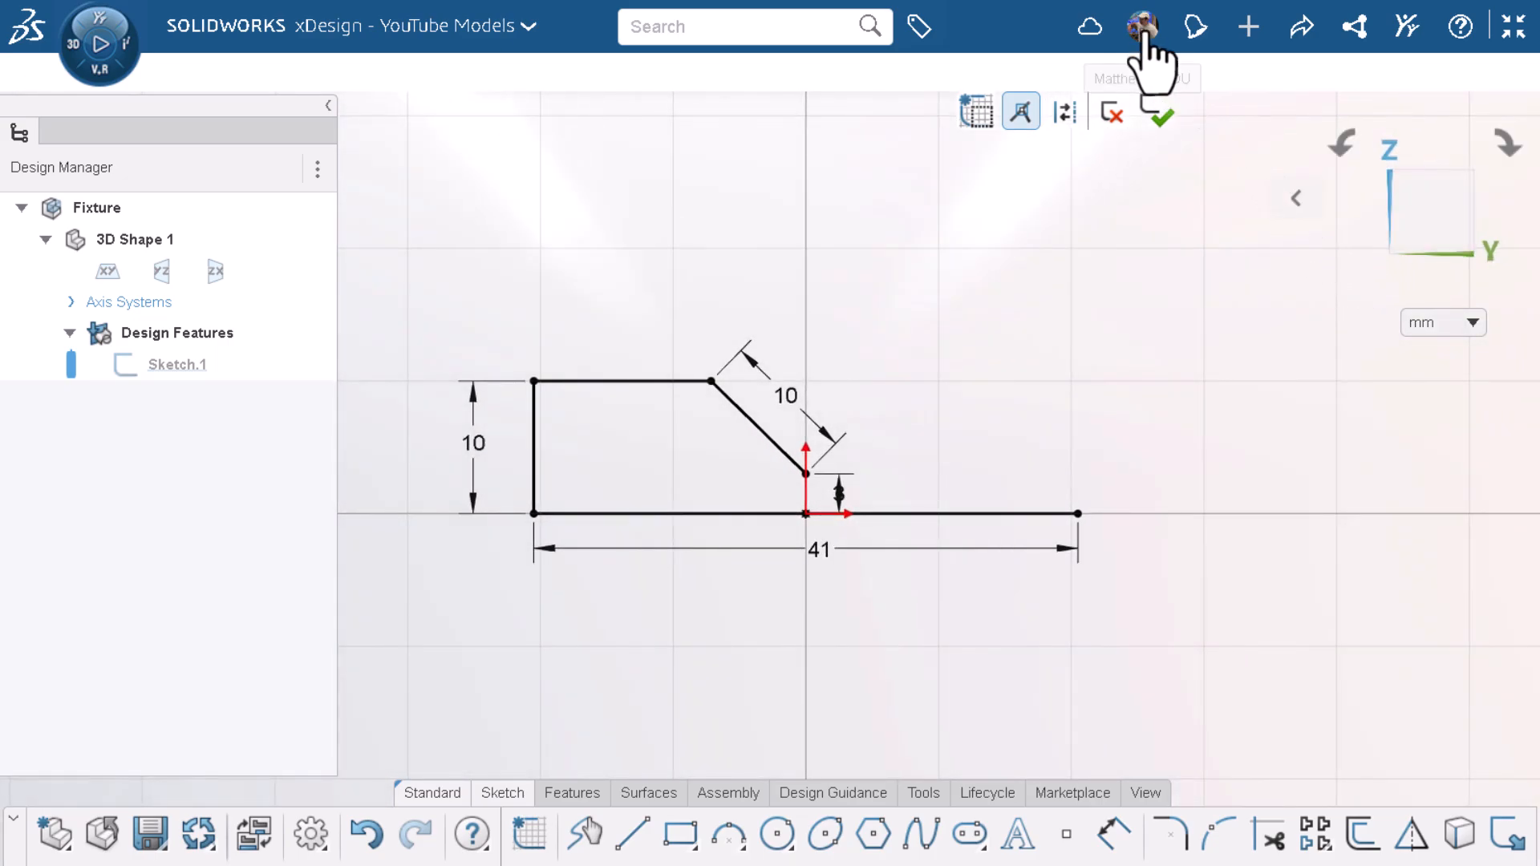
Step: Switch the mouse control preference from 3DEXPERIENCE to SOLIDWORKS and save it
left_click(1142, 26)
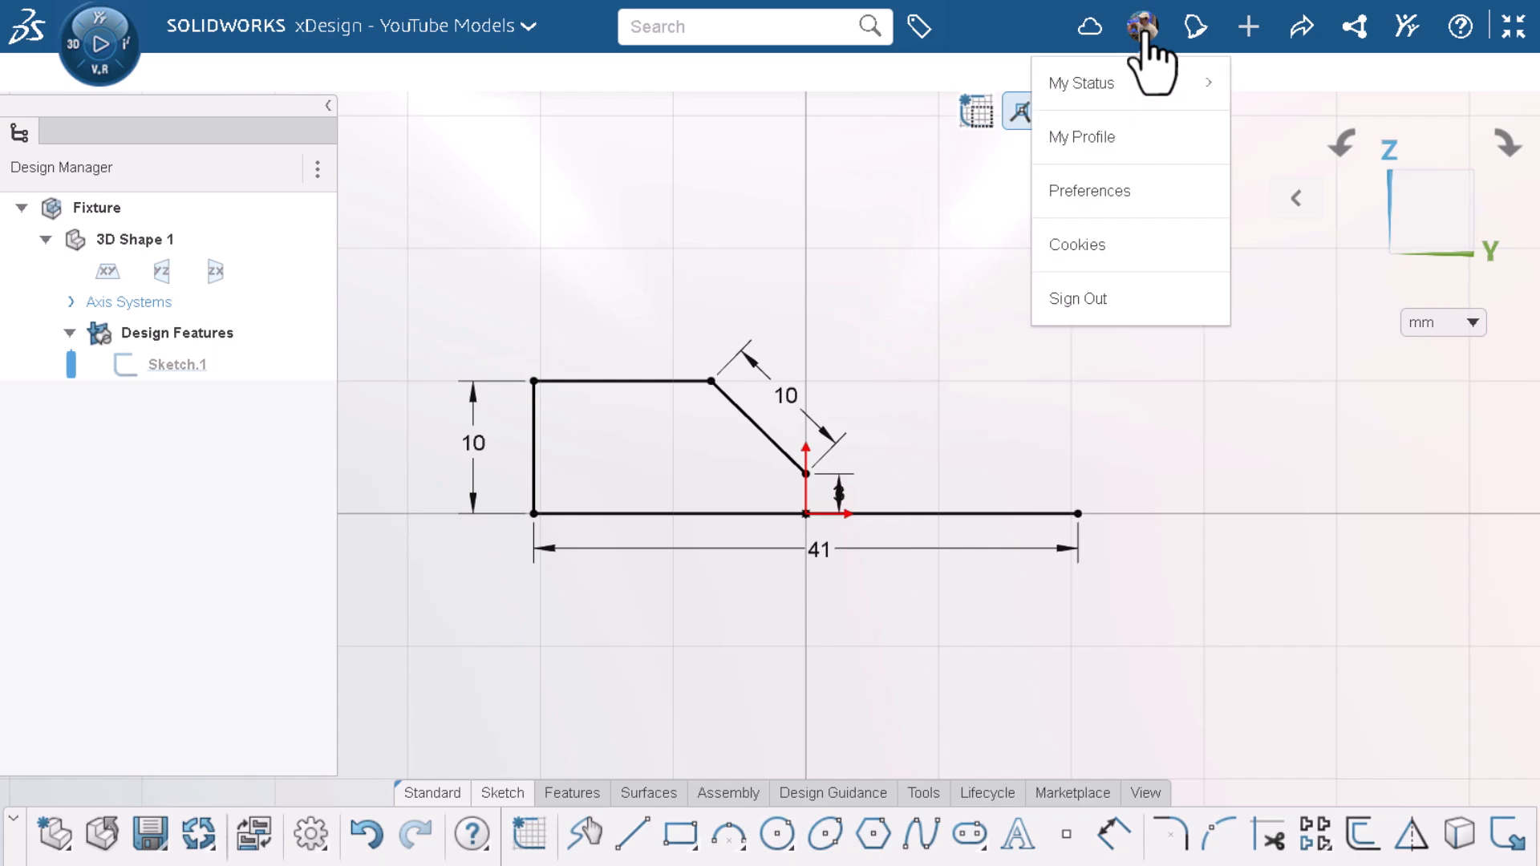
left_click(1088, 191)
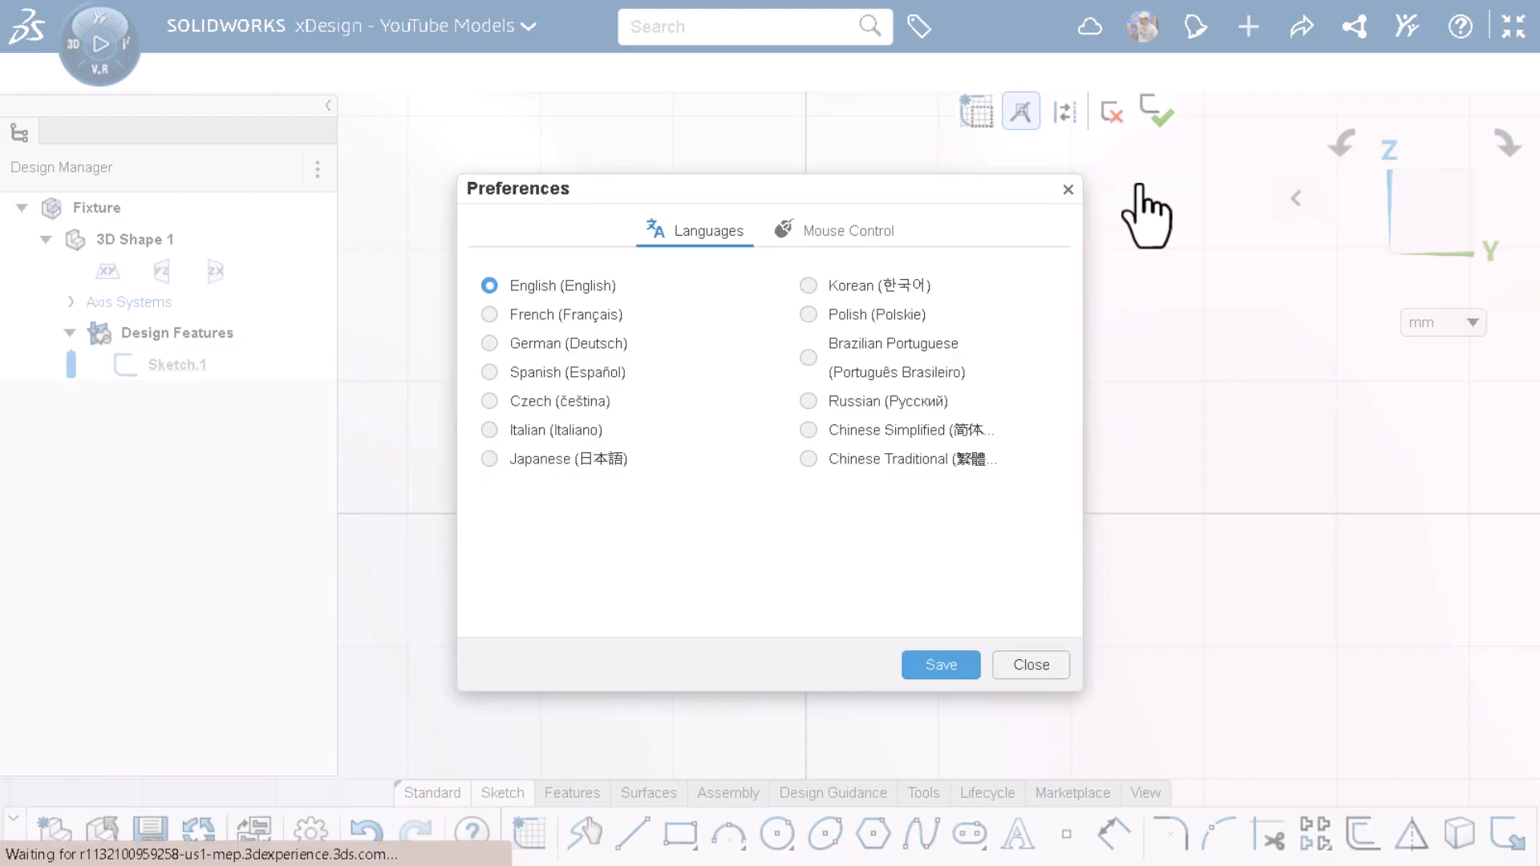
left_click(849, 229)
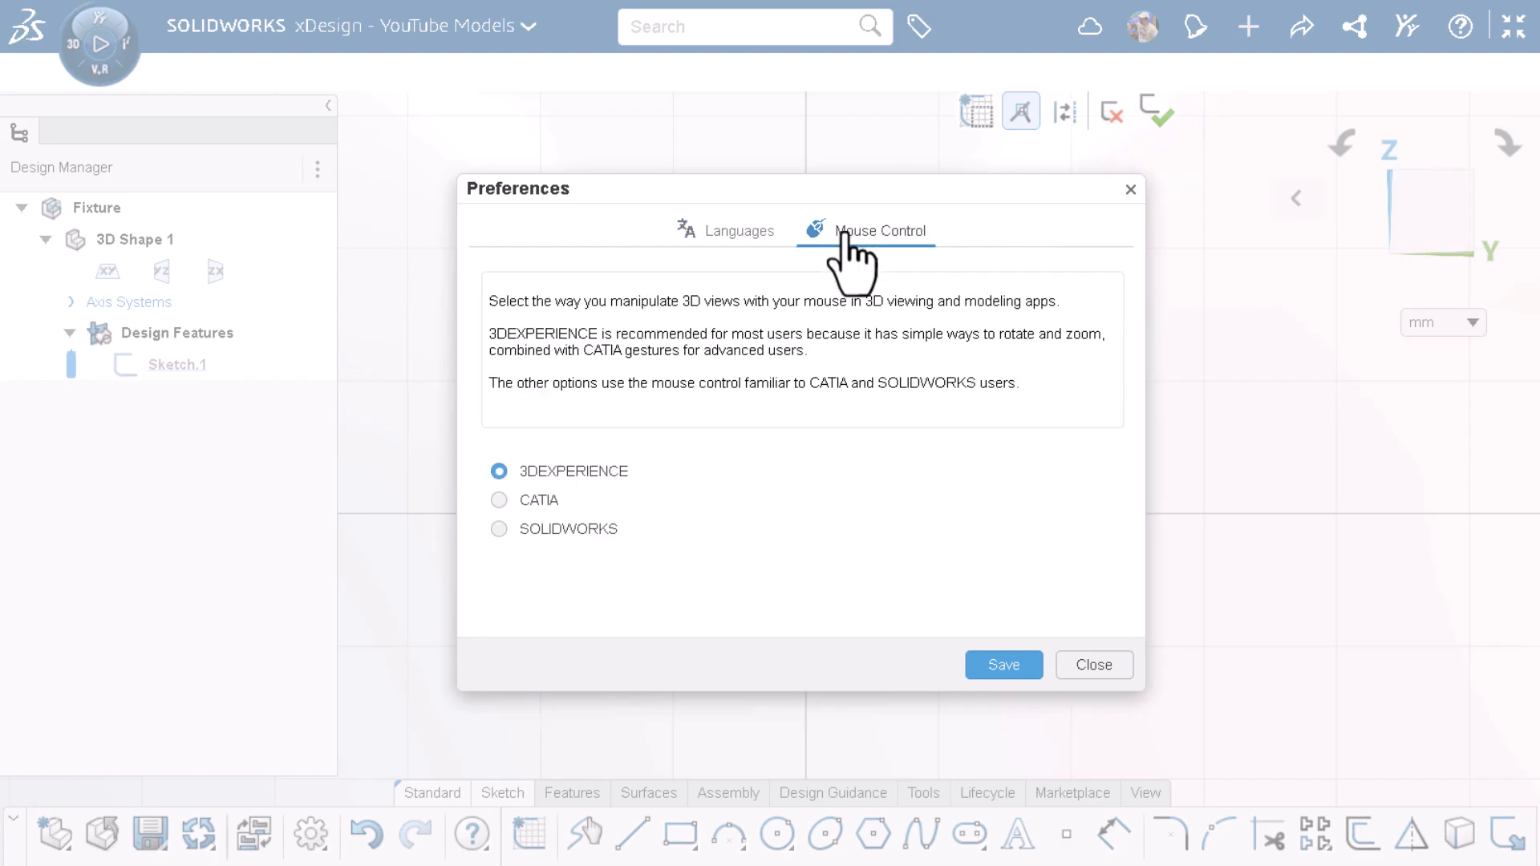
mouse_move(510, 576)
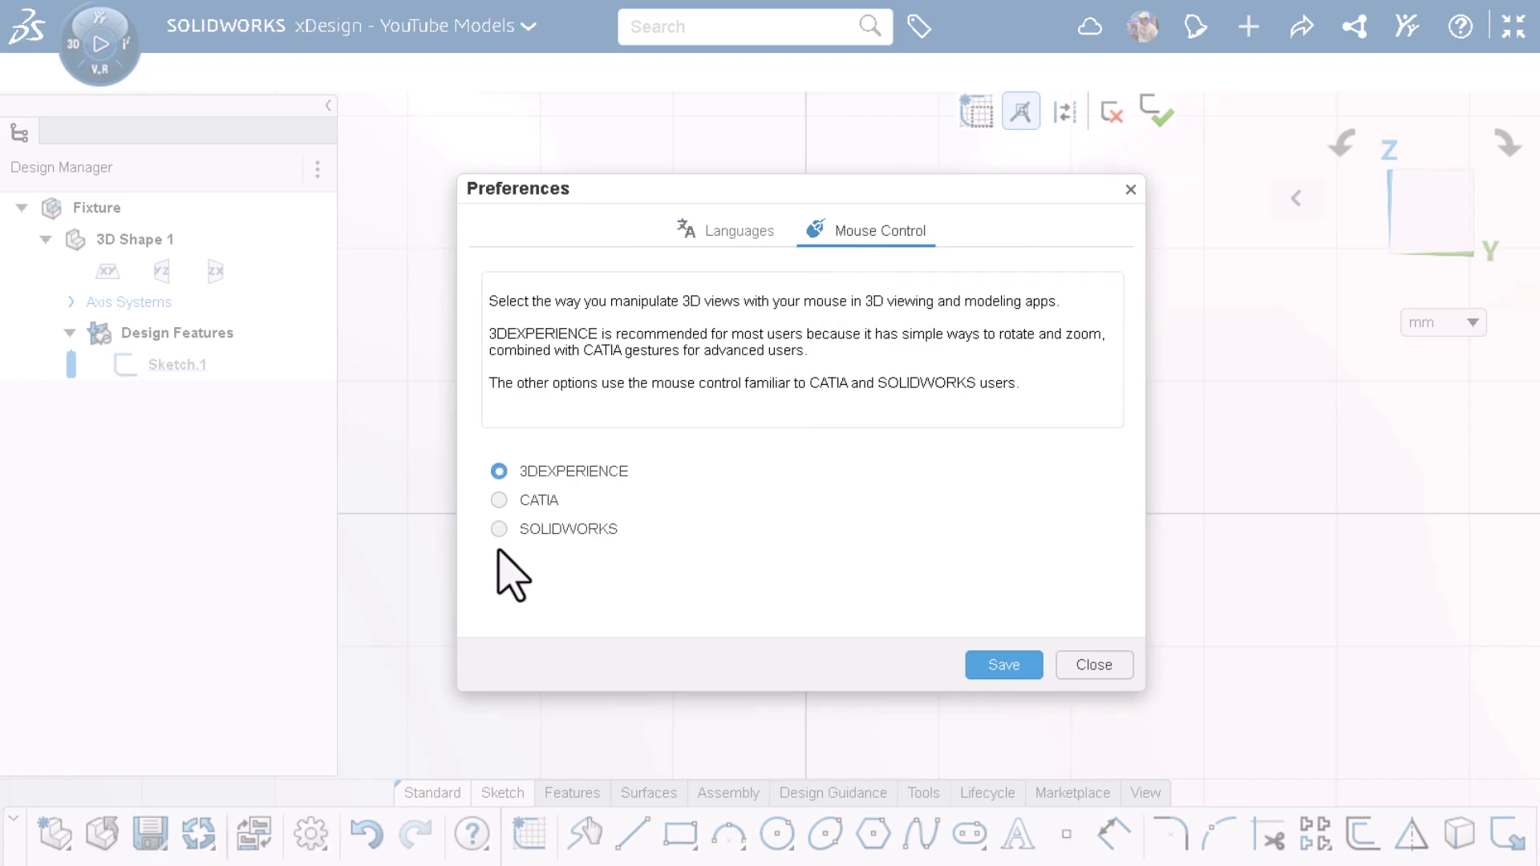
left_click(499, 528)
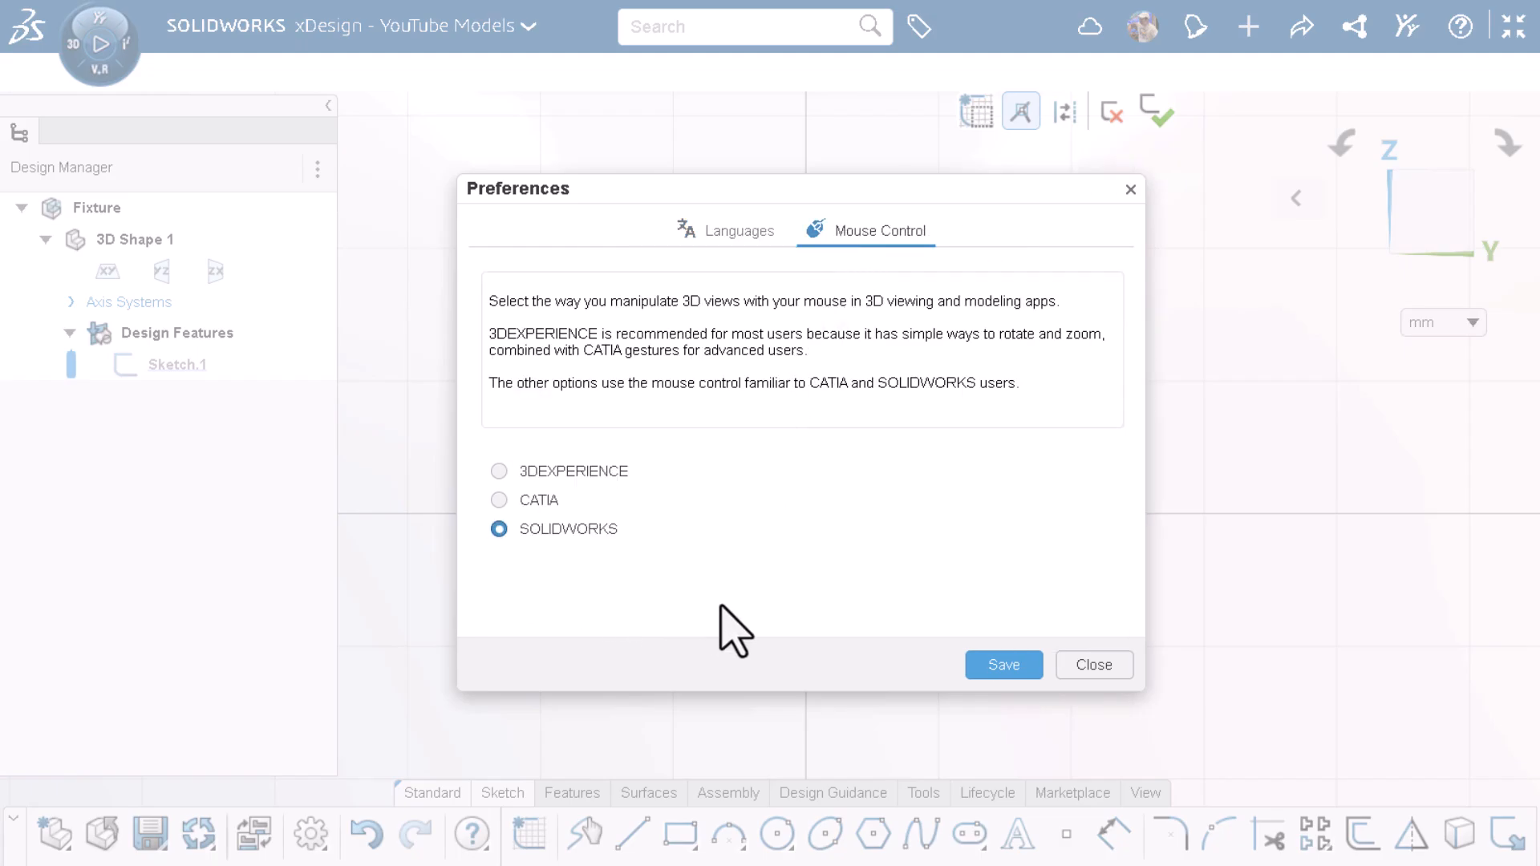
left_click(1093, 665)
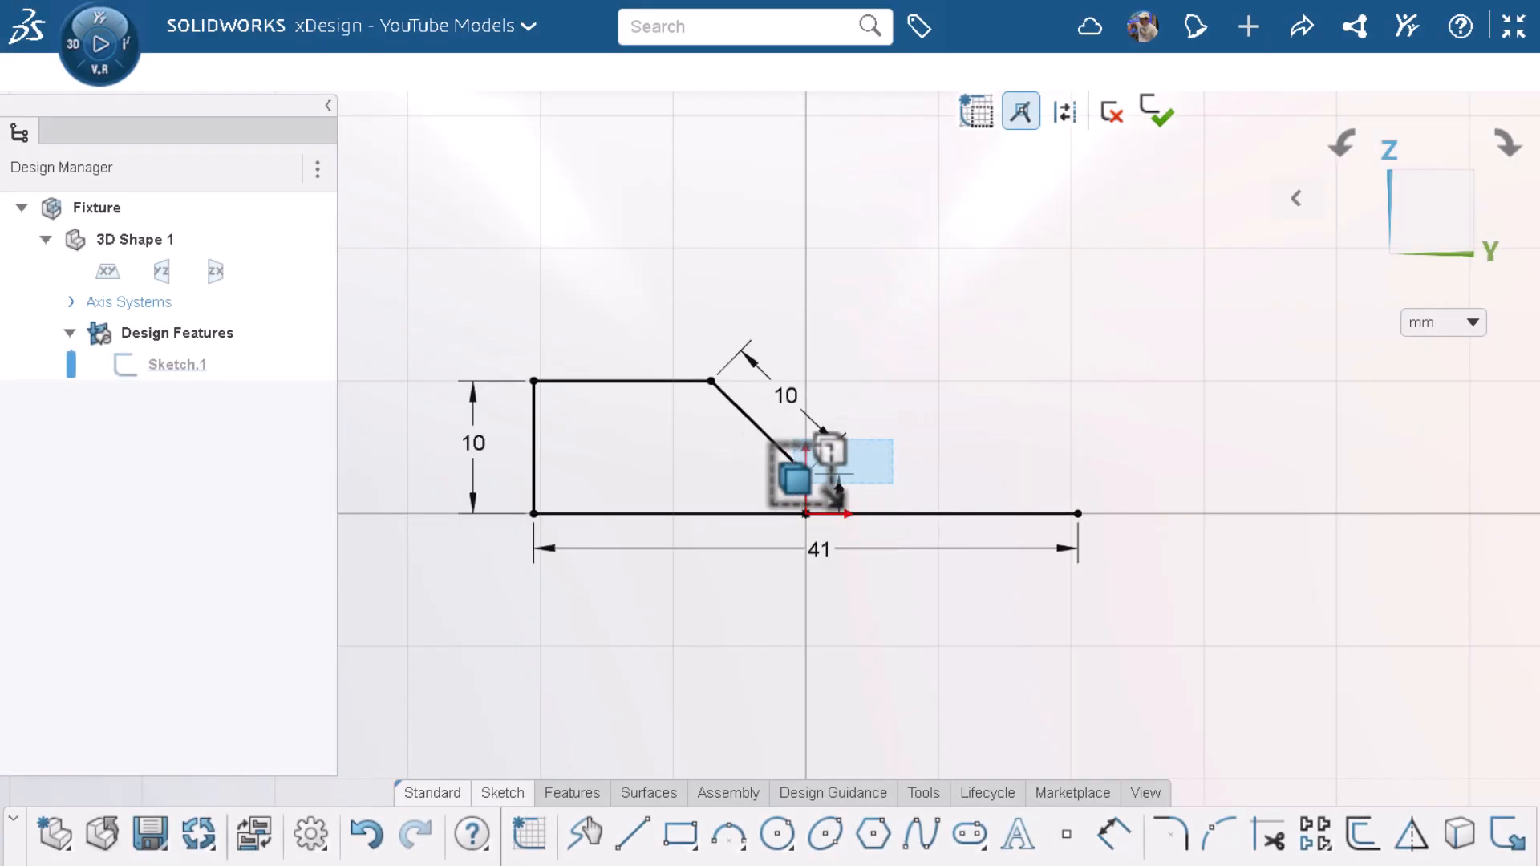
Step: Mirror the half-profile lines into a complete symmetric V-notch sketch
left_click(805, 481)
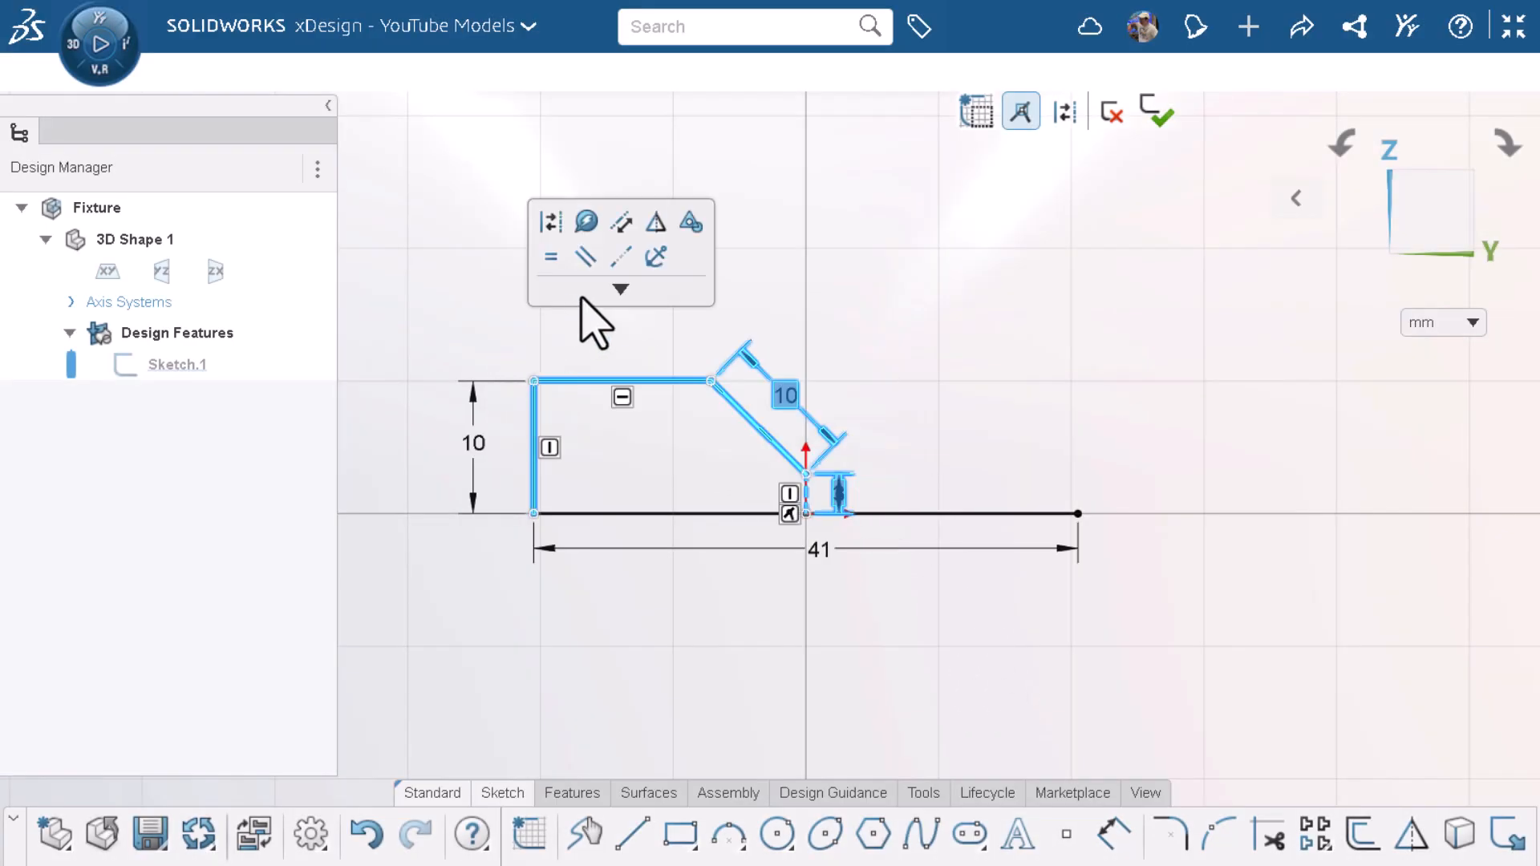
left_click(657, 223)
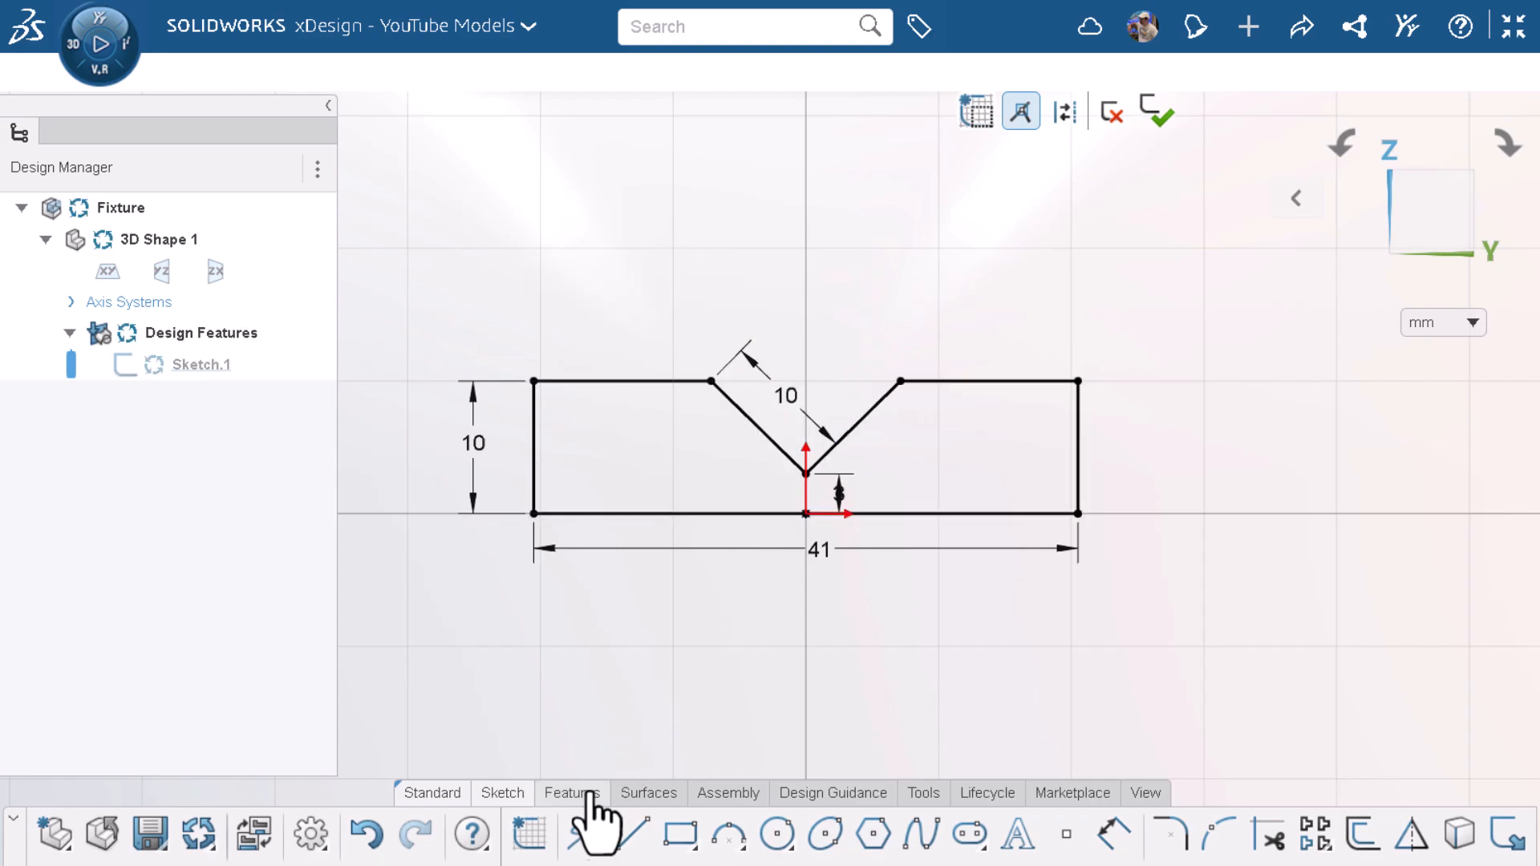
Step: Extrude the V-notch sketch 13 mm with Midplane direction into a solid
left_click(571, 793)
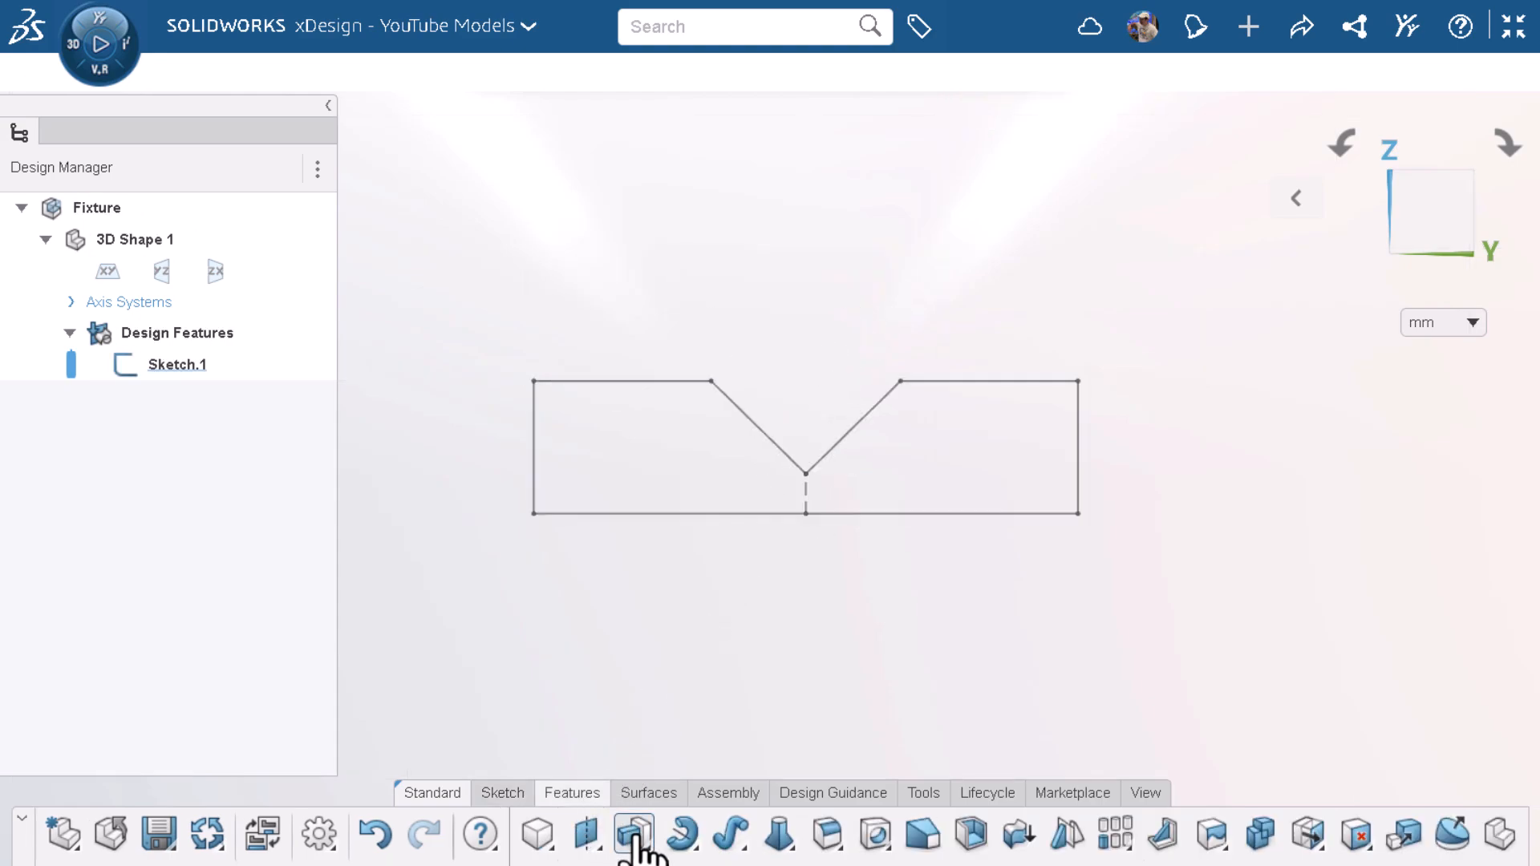
left_click(634, 836)
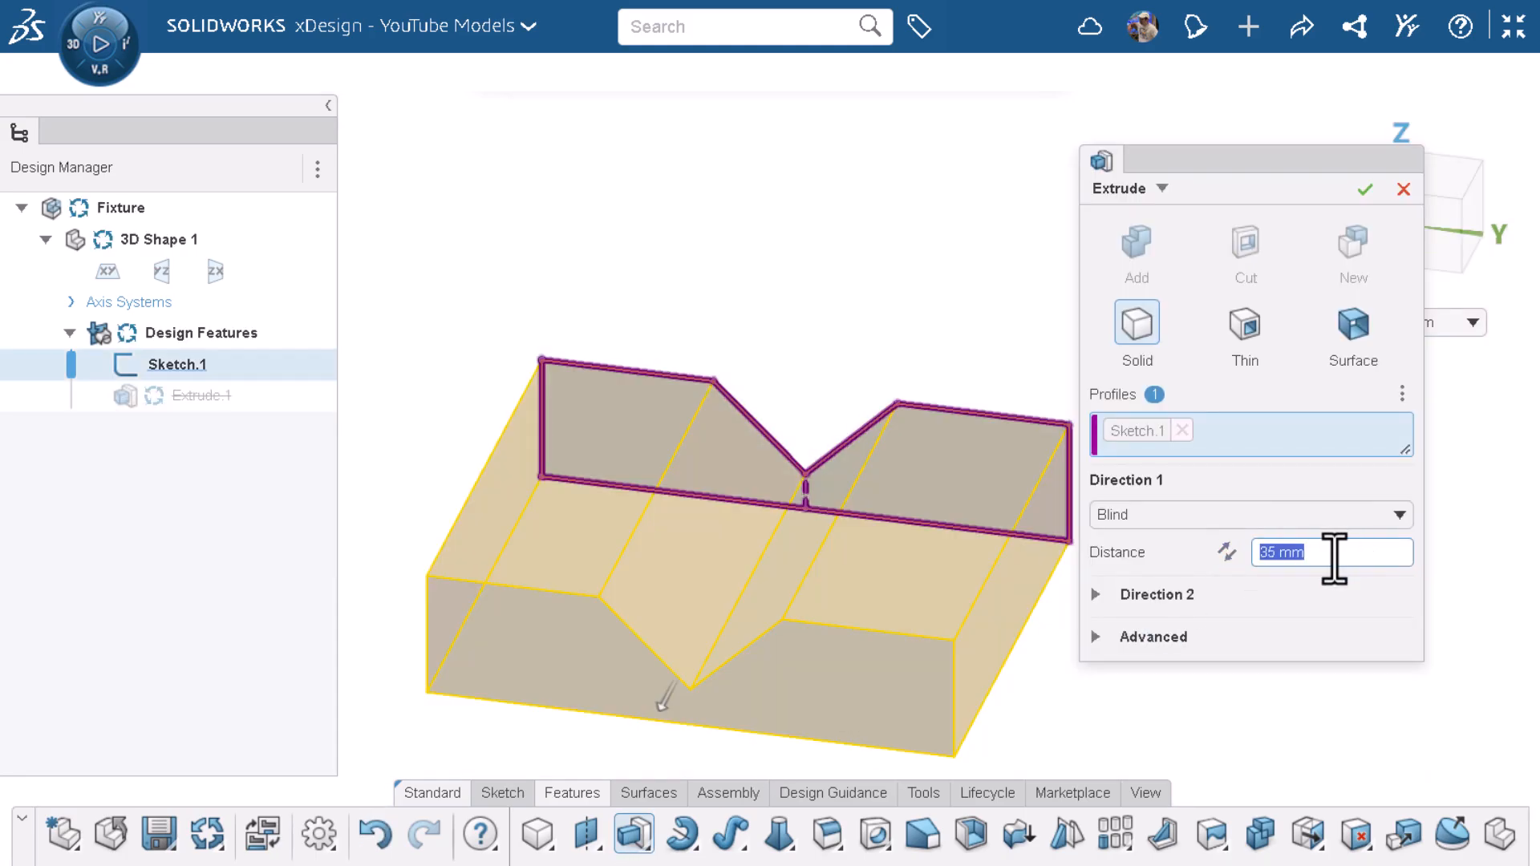
type("13 mm")
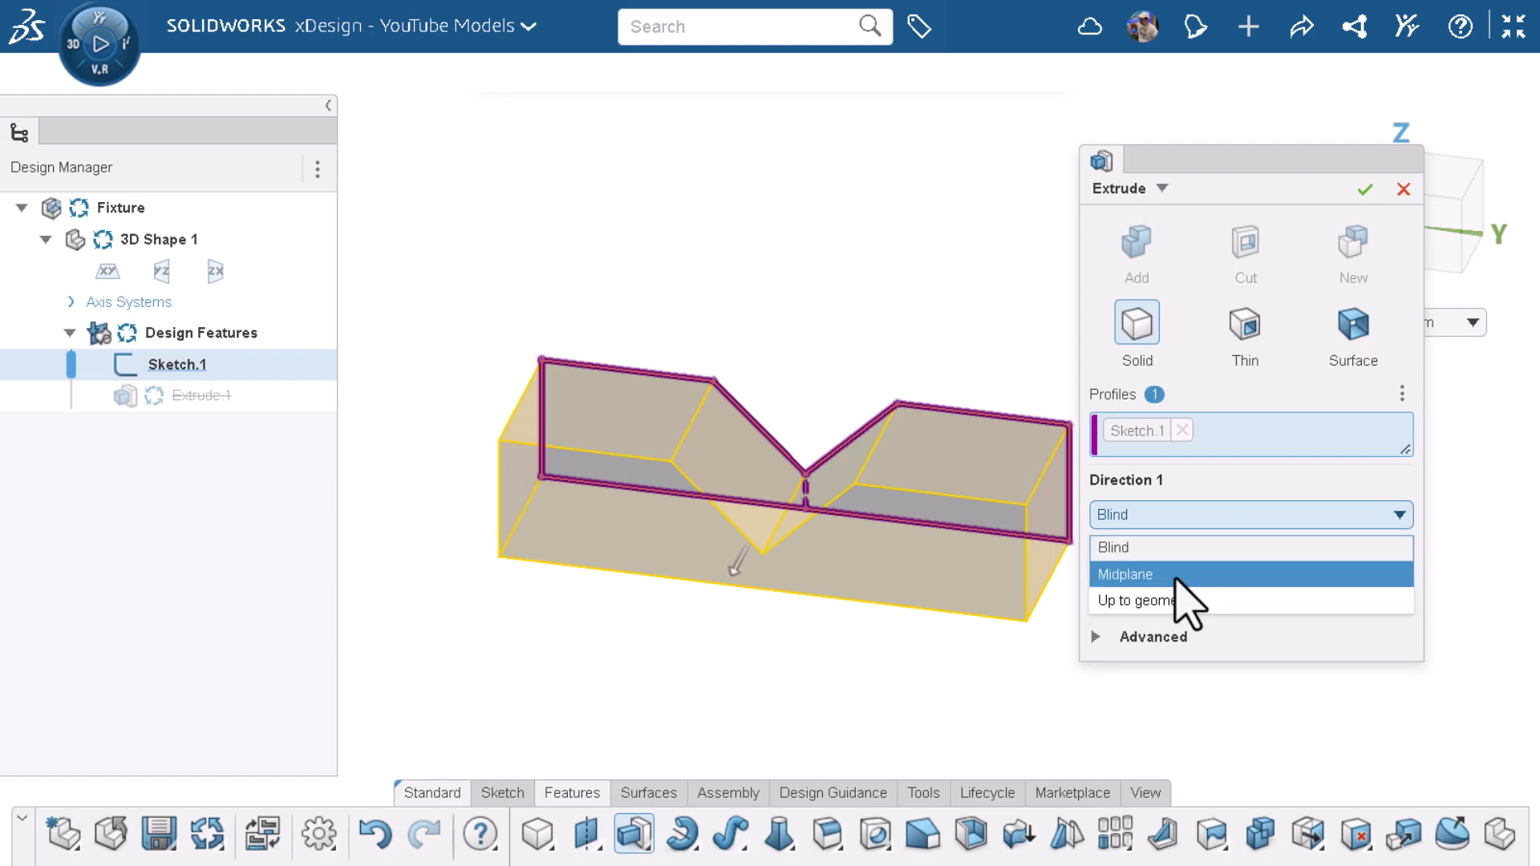
left_click(1126, 575)
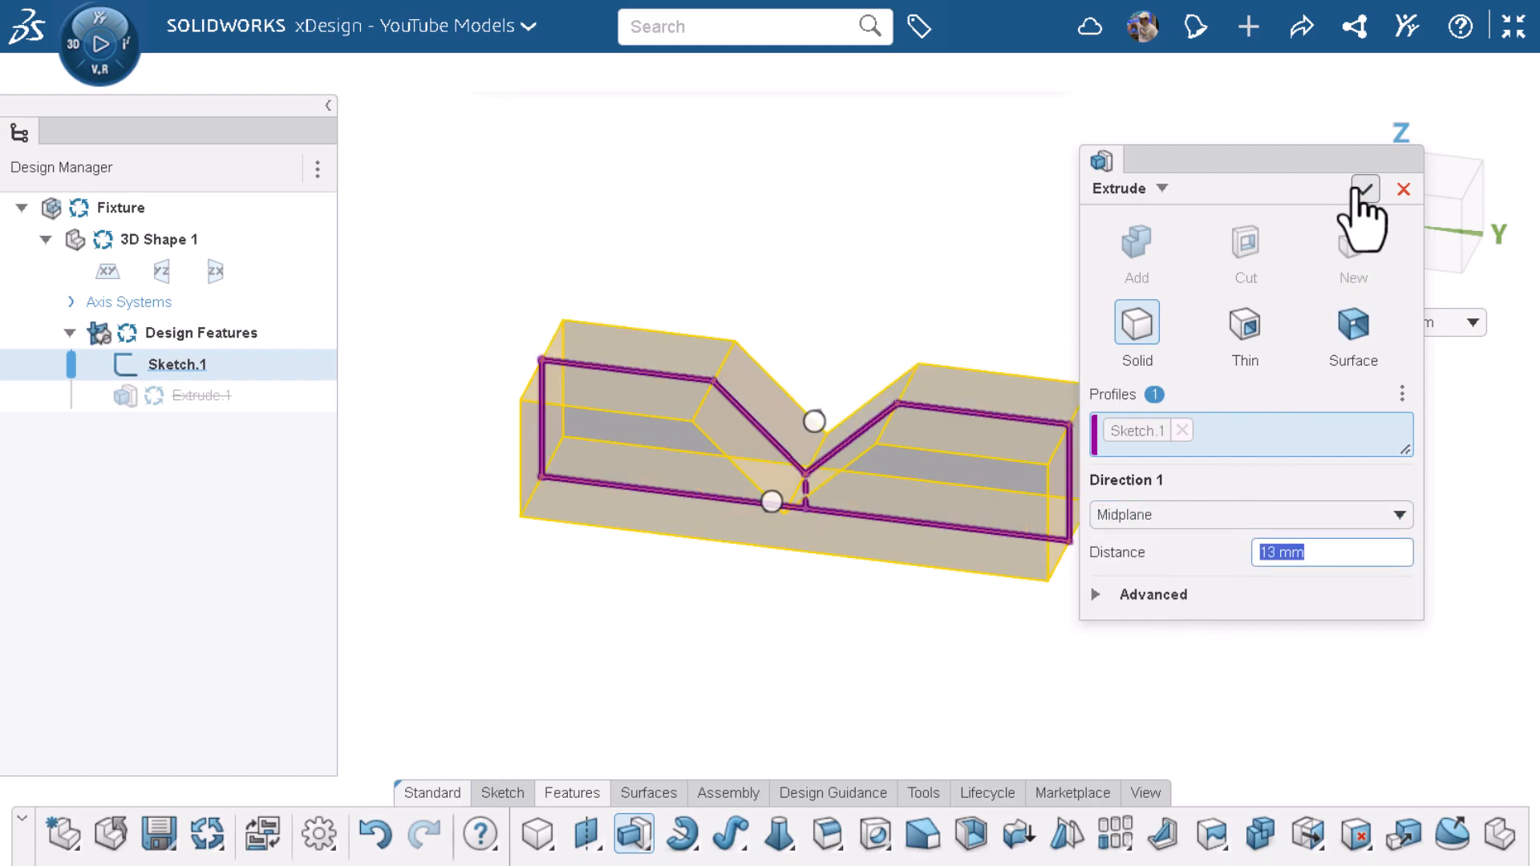
left_click(1364, 190)
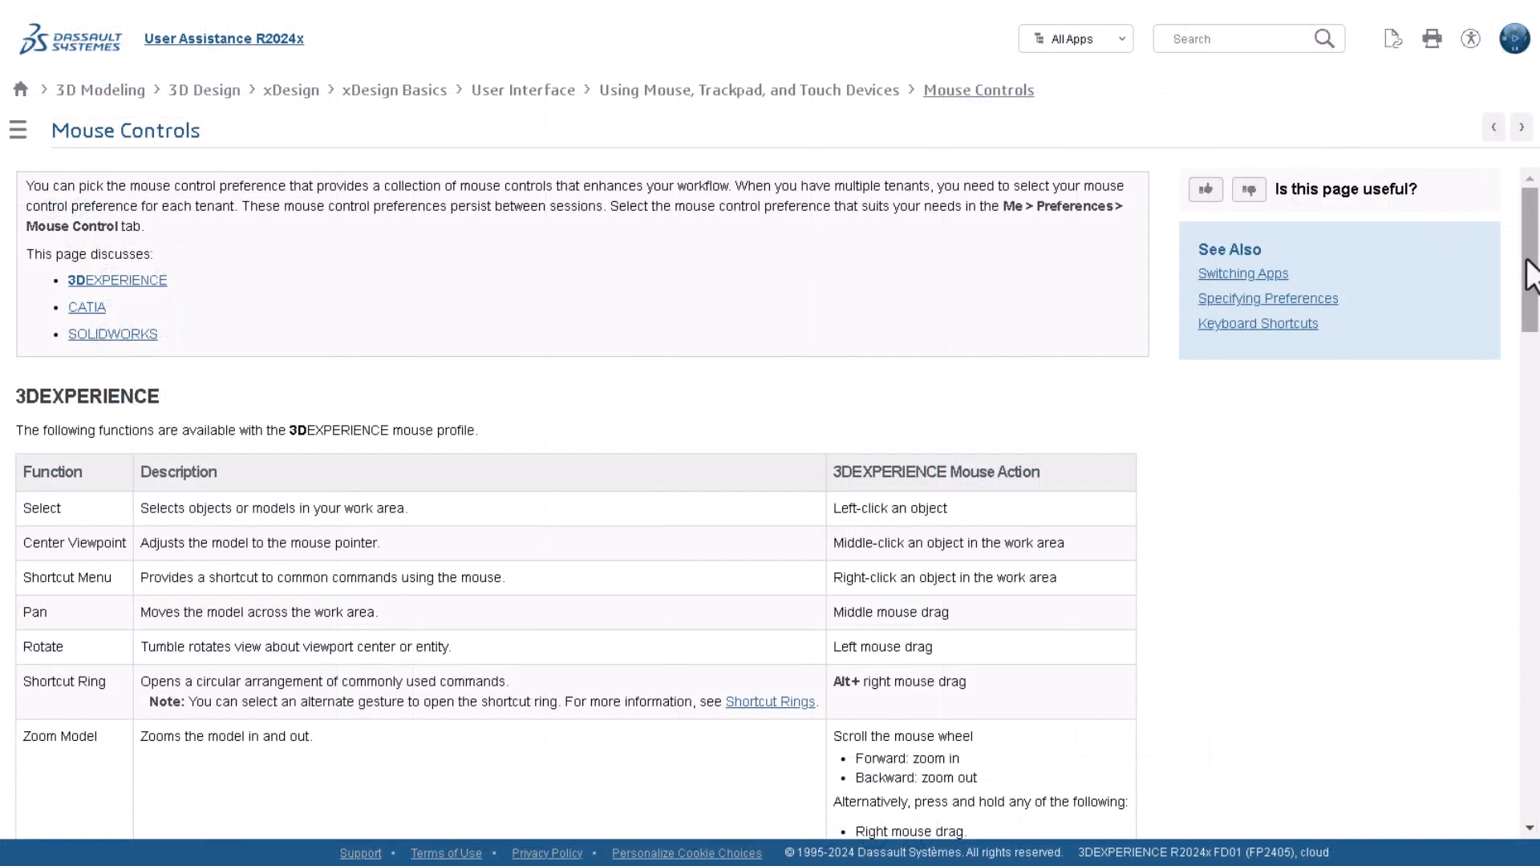
Step: Scroll the Mouse Controls help page through the 3DEXPERIENCE and CATIA tables to the SOLIDWORKS profile
scroll("down", 3)
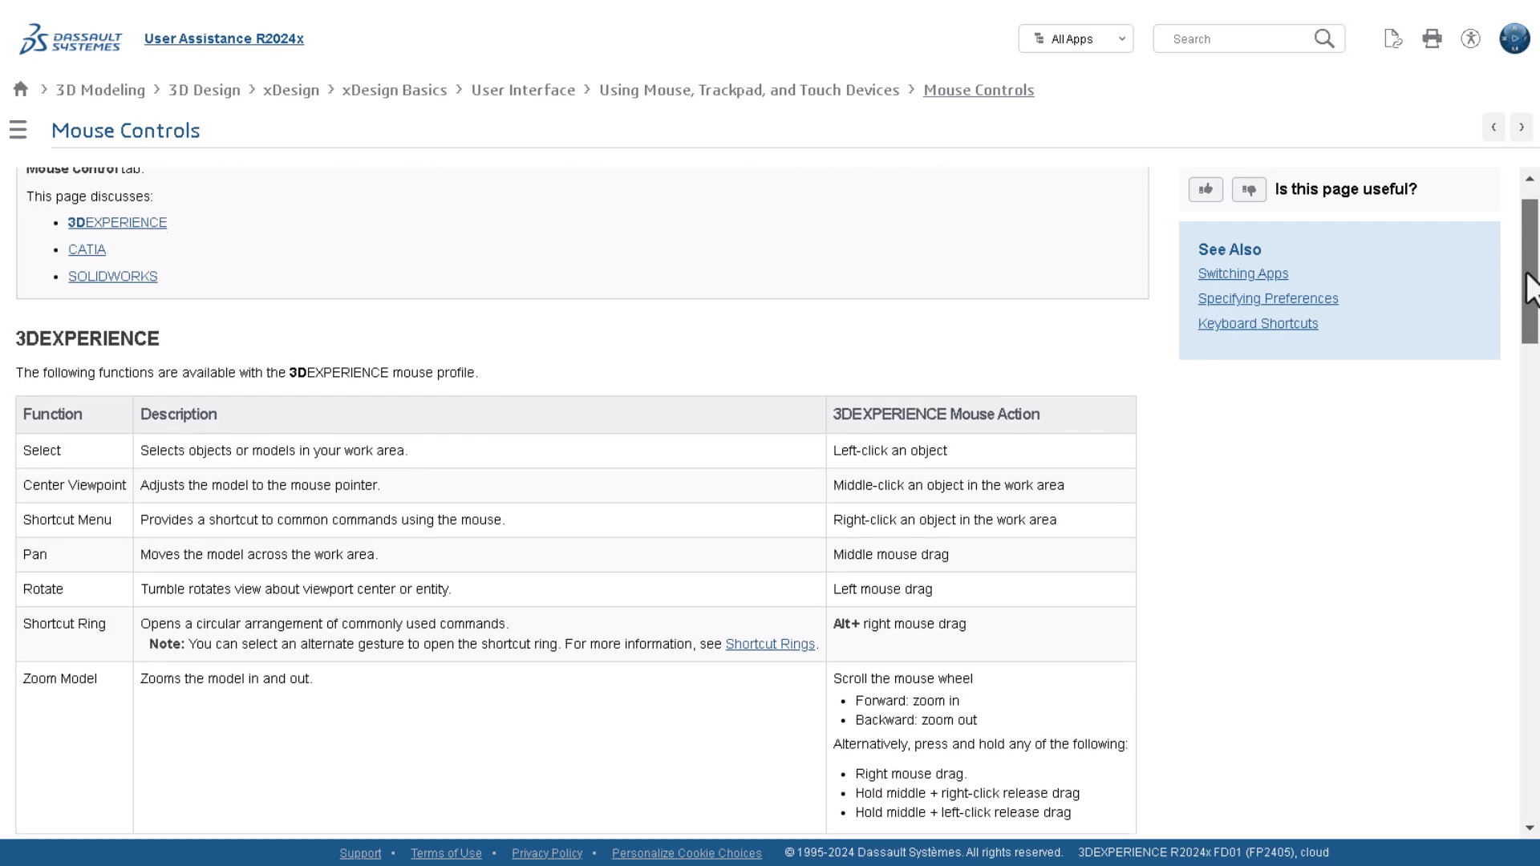
scroll("down", 3)
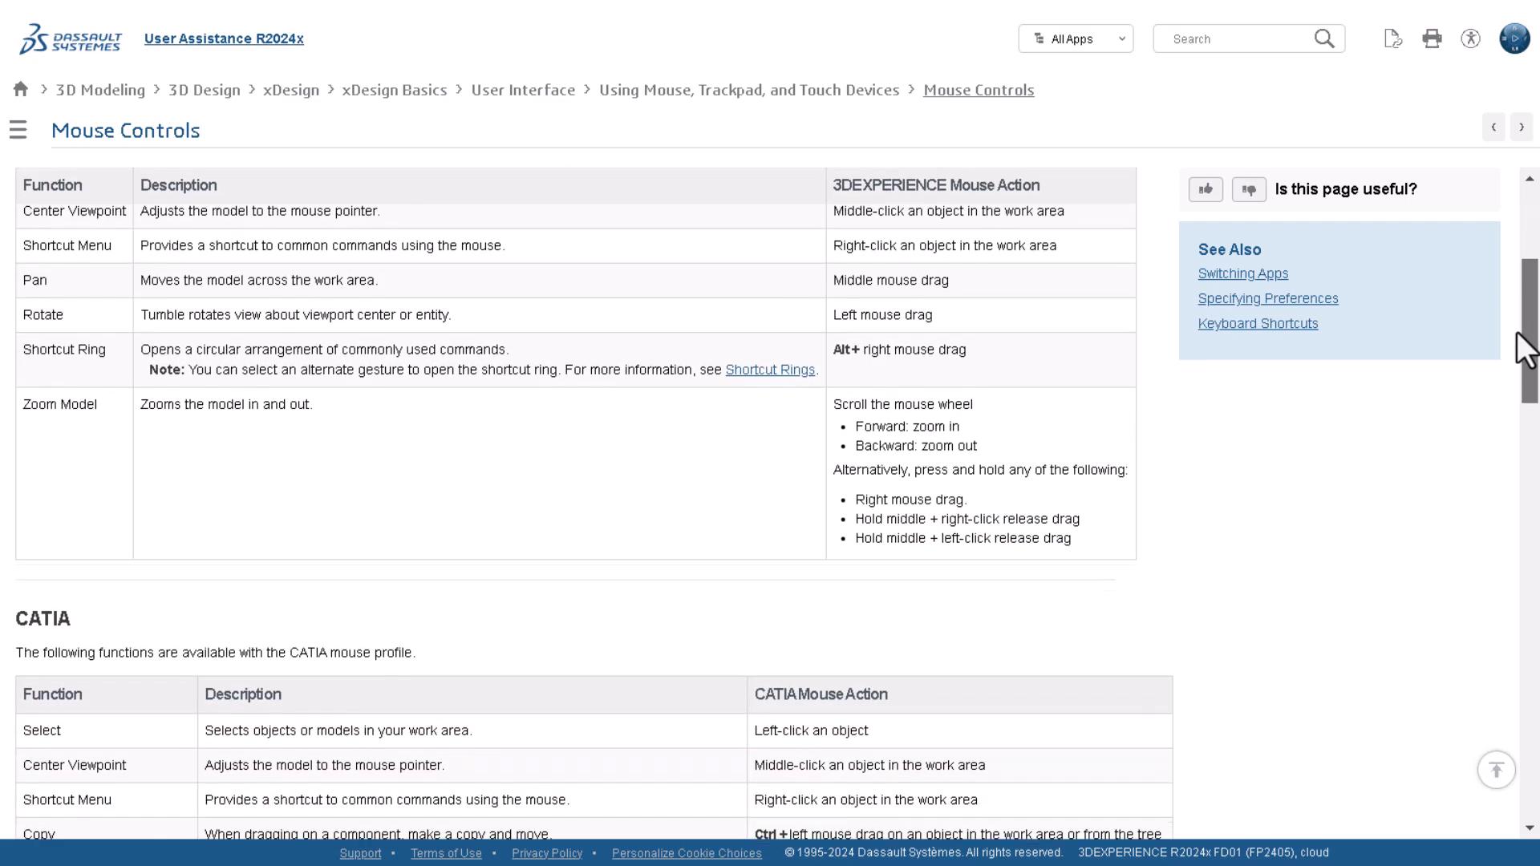
scroll("down", 3)
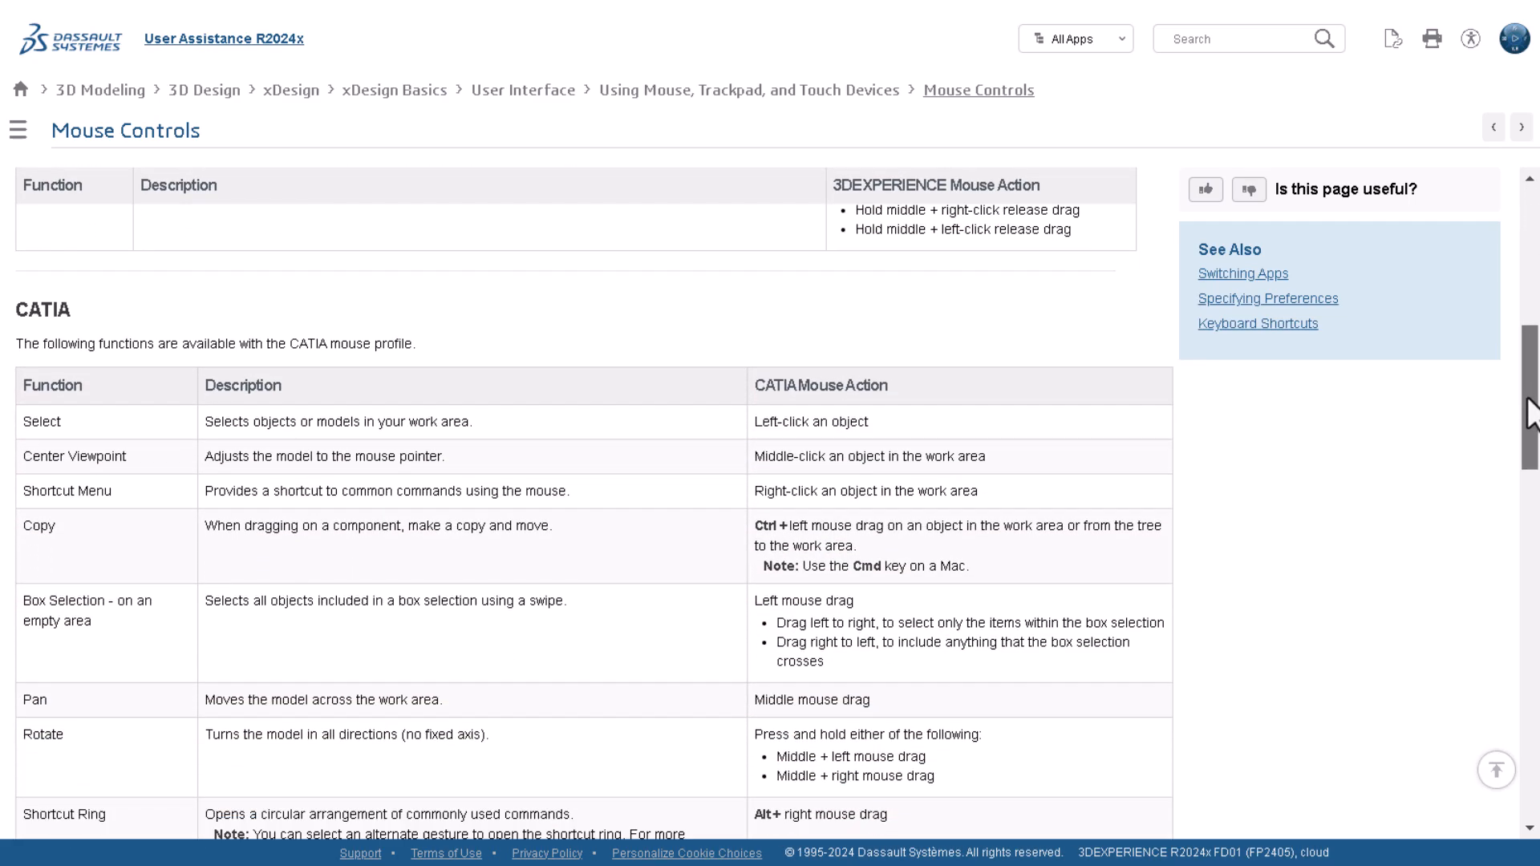
scroll("down", 3)
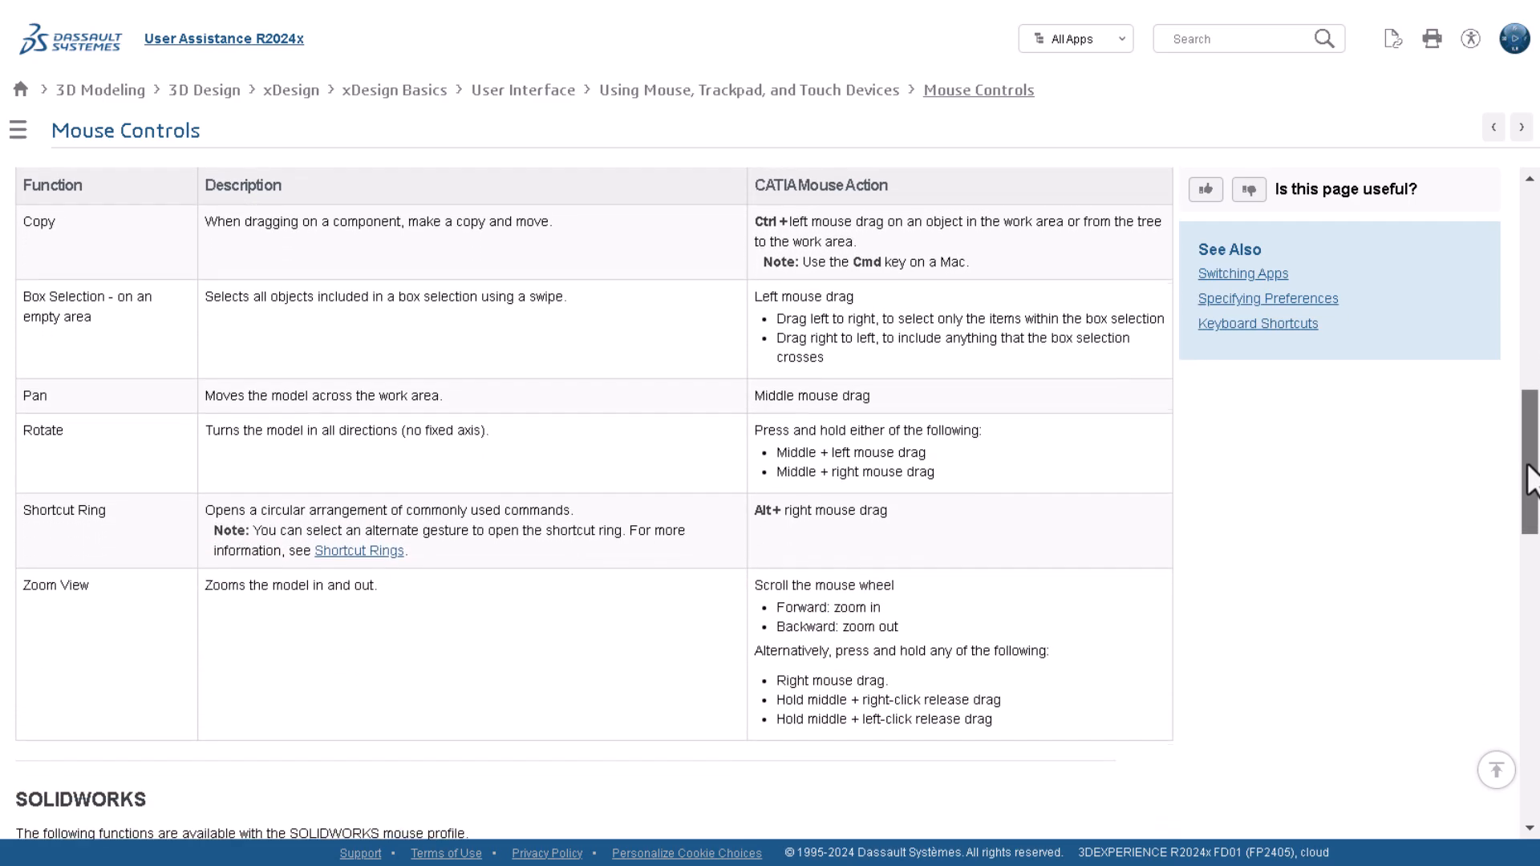
scroll("down", 3)
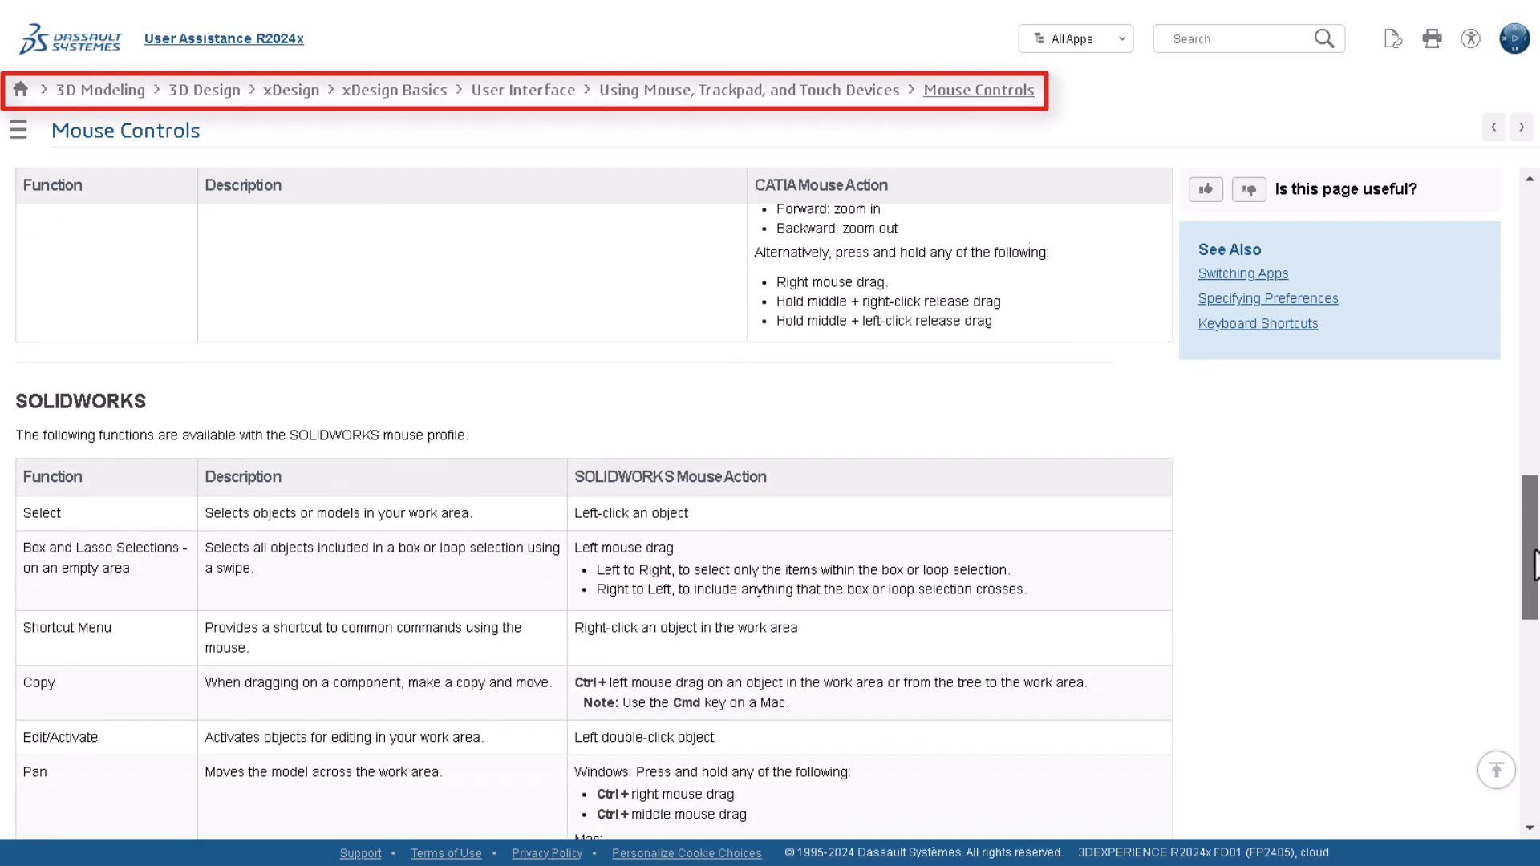
scroll("down", 3)
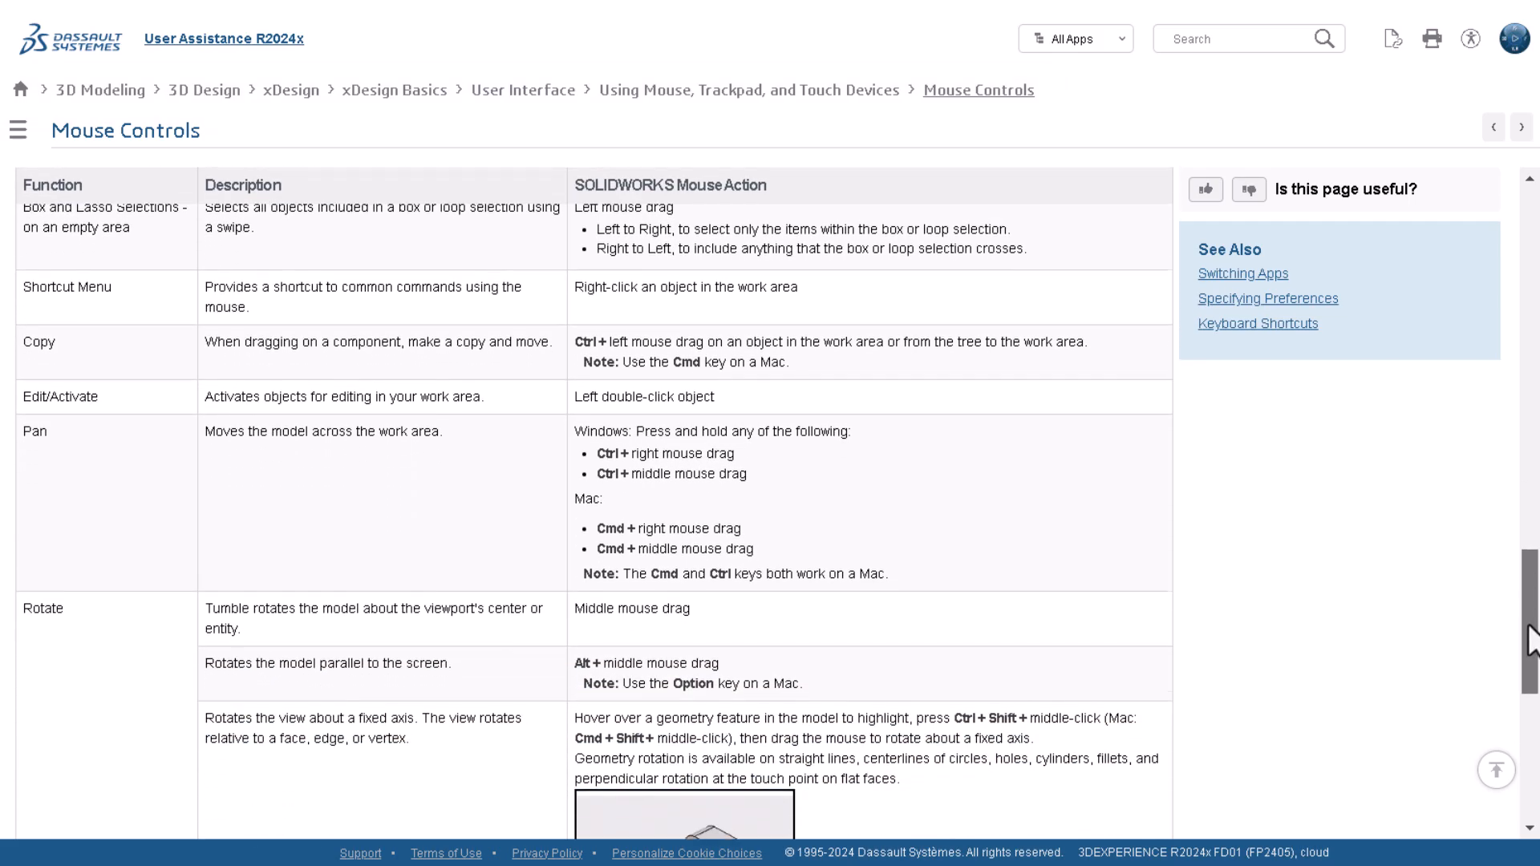
scroll("down", 3)
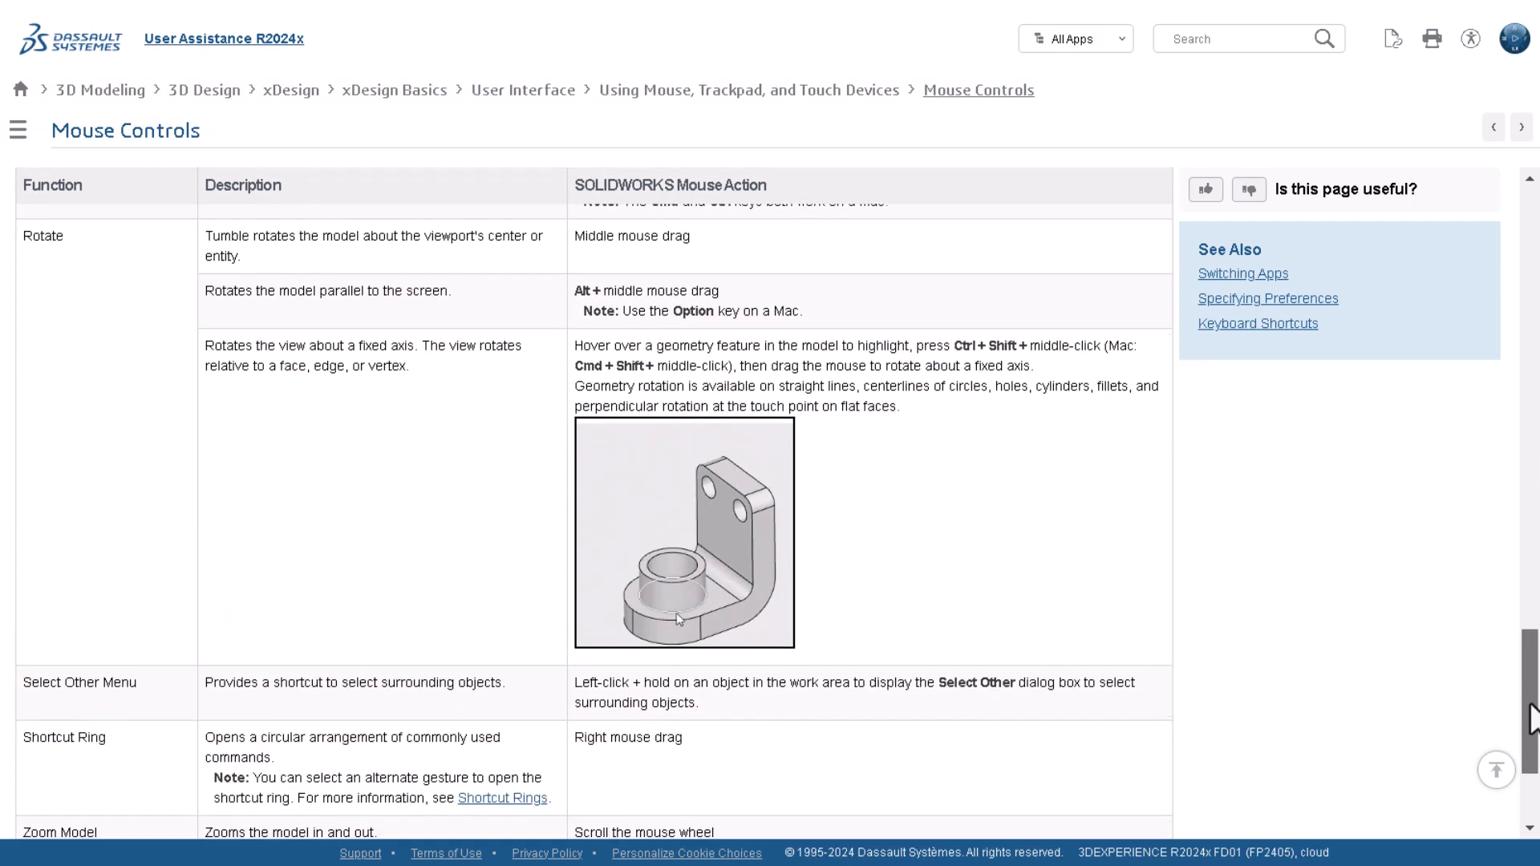
scroll("down", 3)
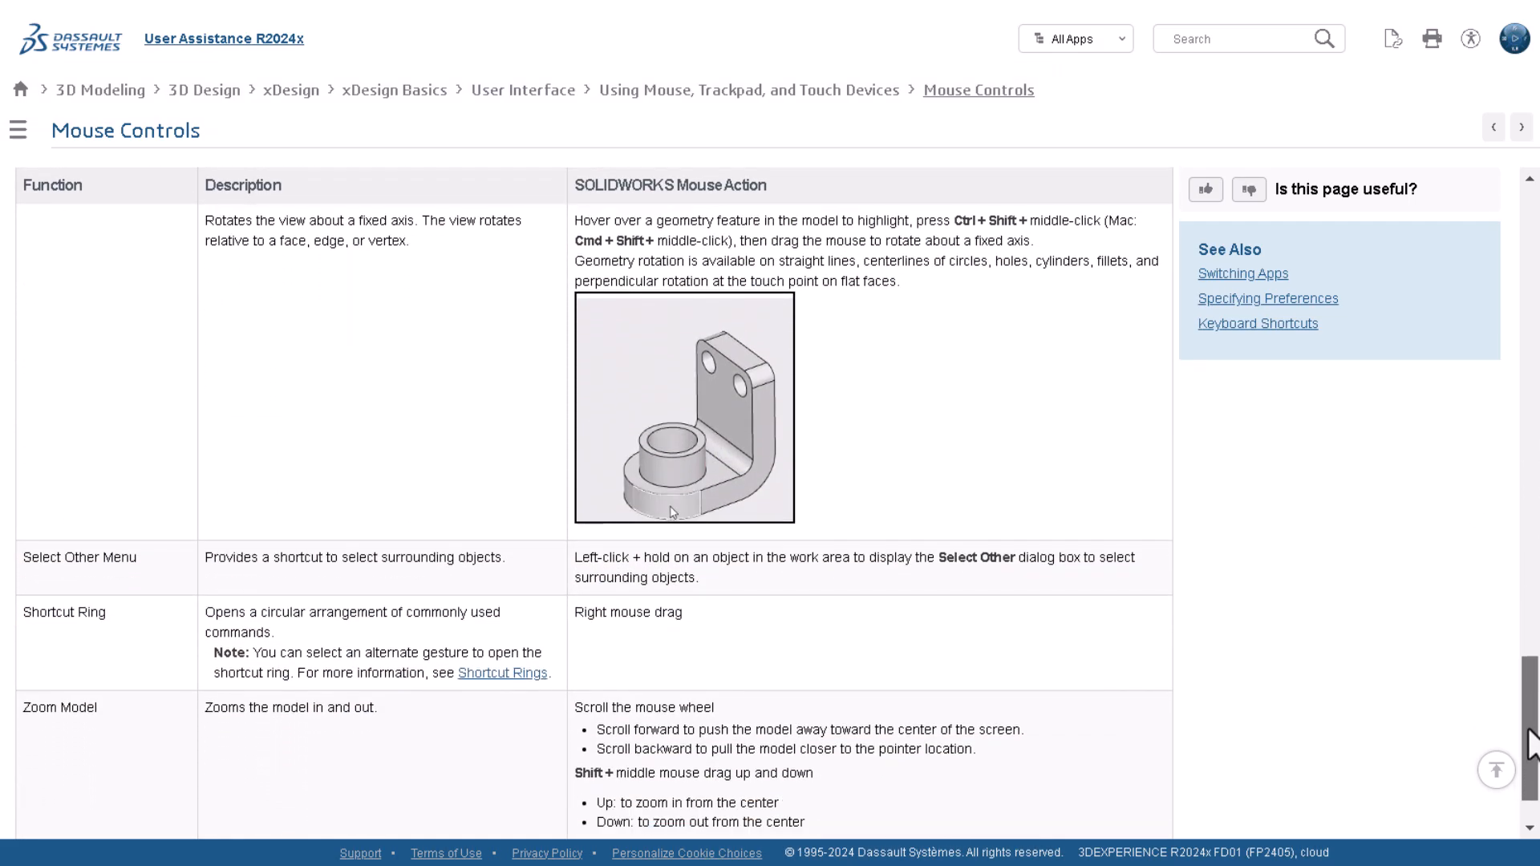